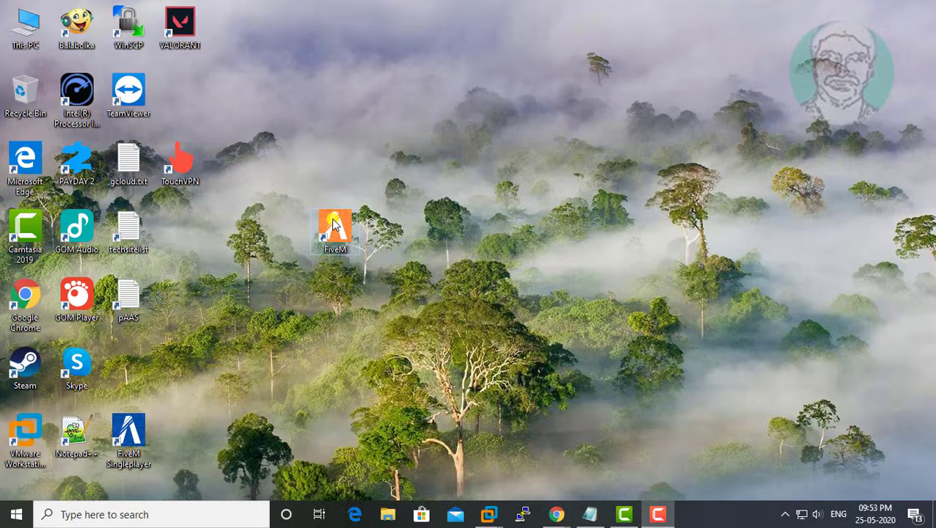
Open the FiveM shortcut's file location from the desktop context menu
right_click(335, 229)
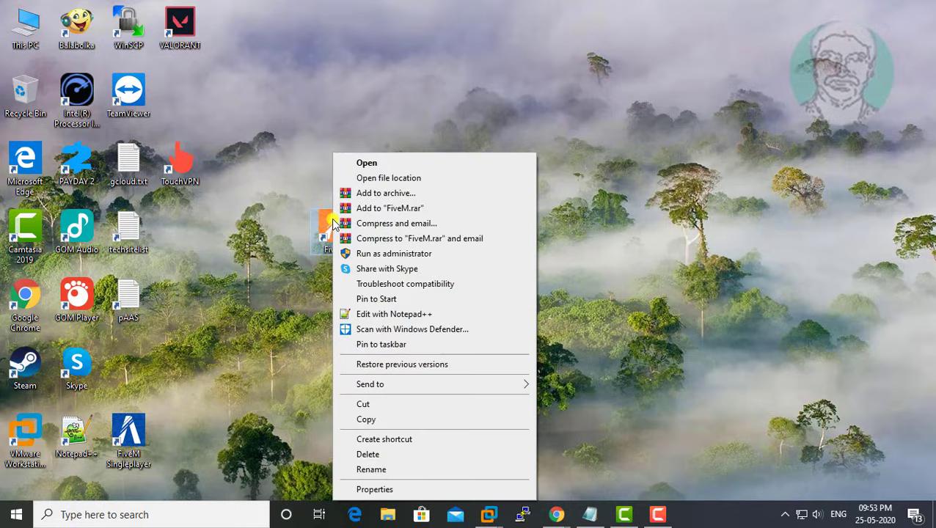
left_click(389, 178)
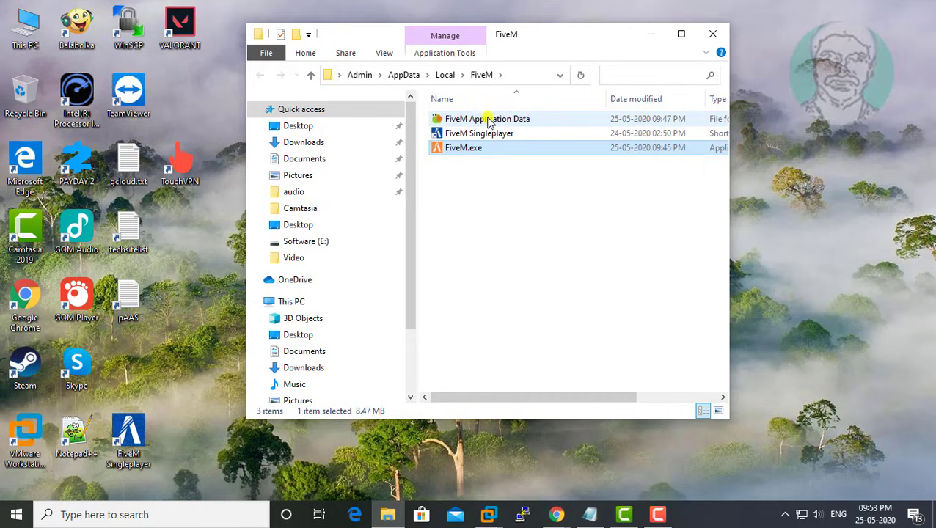
Enter FiveM Application Data and open CitizenFx.ini with Notepad++
double_click(487, 117)
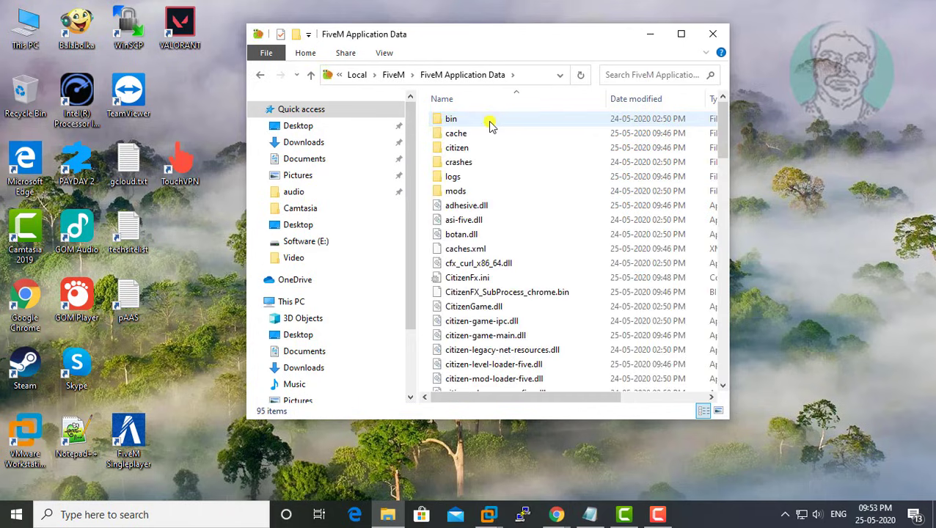
mouse_move(504, 117)
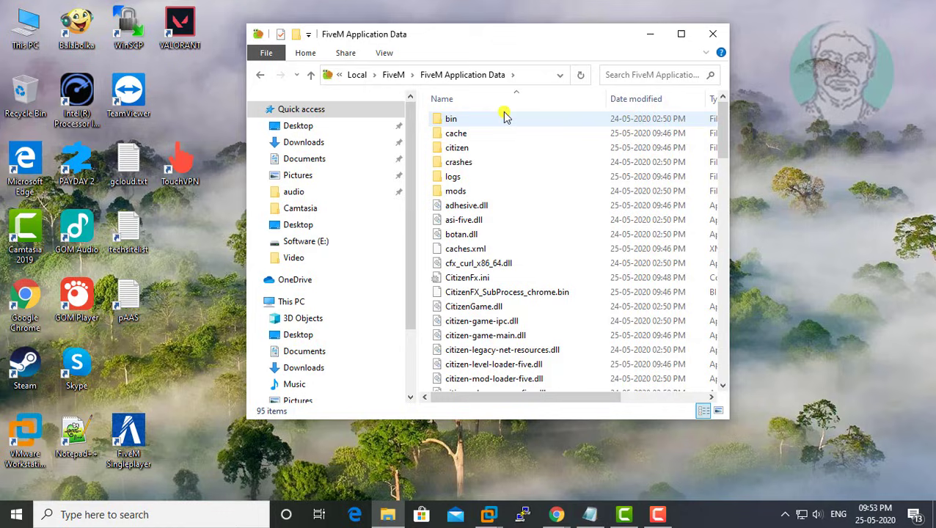
mouse_move(470, 277)
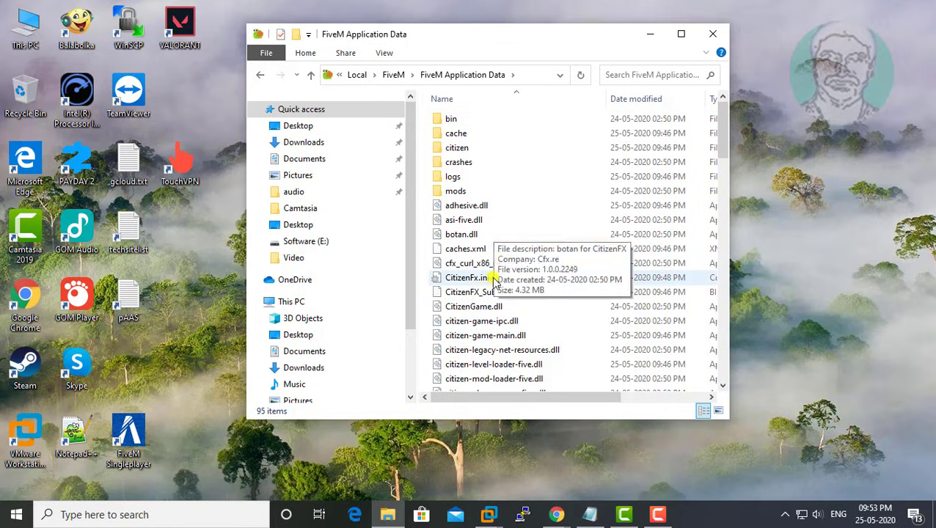
left_click(467, 278)
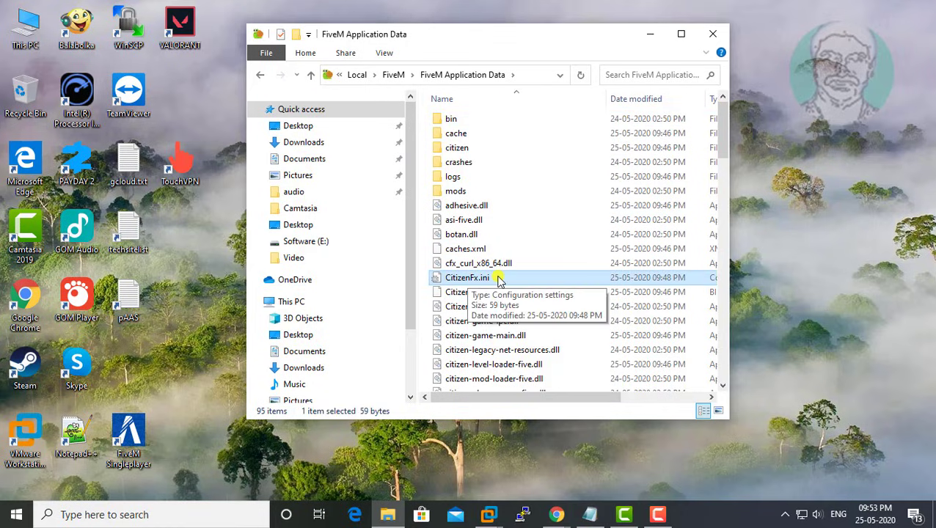
right_click(467, 277)
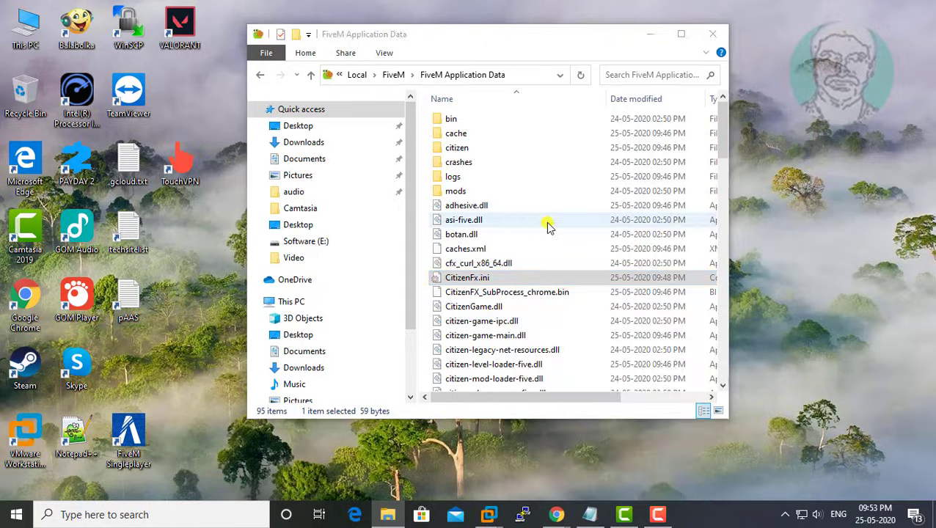
double_click(467, 277)
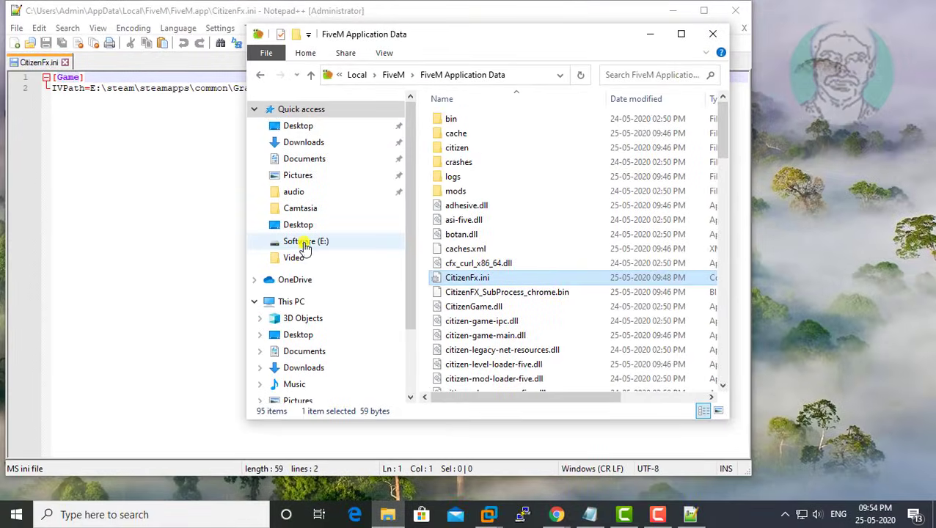
Browse to the Software (E:) drive in the File Explorer navigation pane
left_click(306, 241)
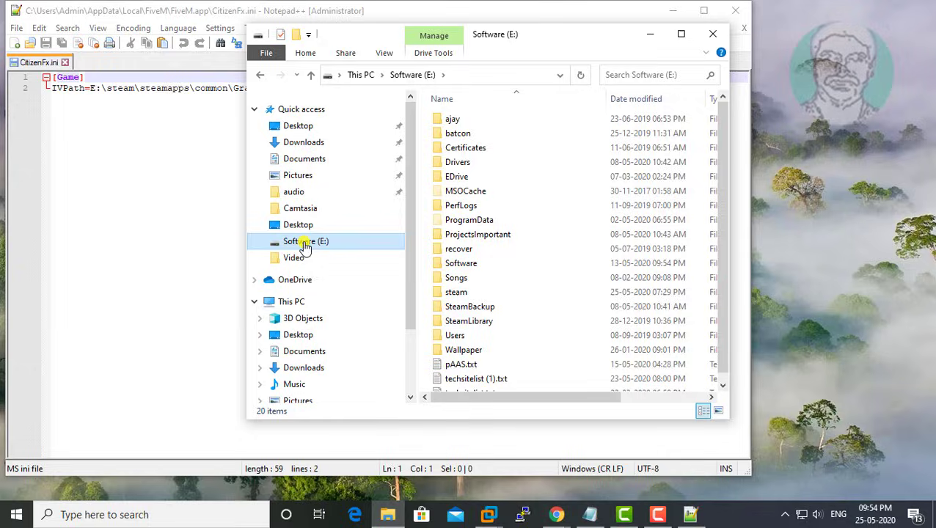
Navigate to E:\steam\steamapps\common\Grand Theft Auto V and select its address-bar path
double_click(455, 291)
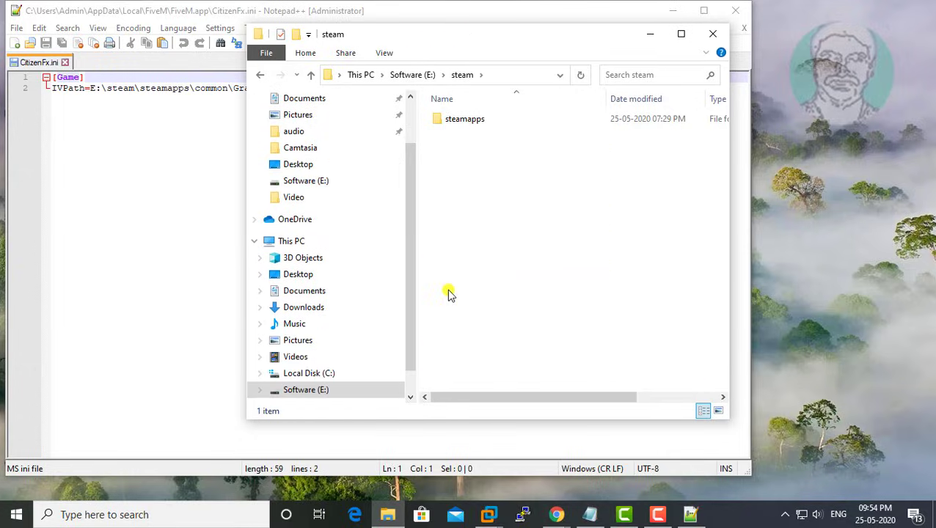
double_click(464, 118)
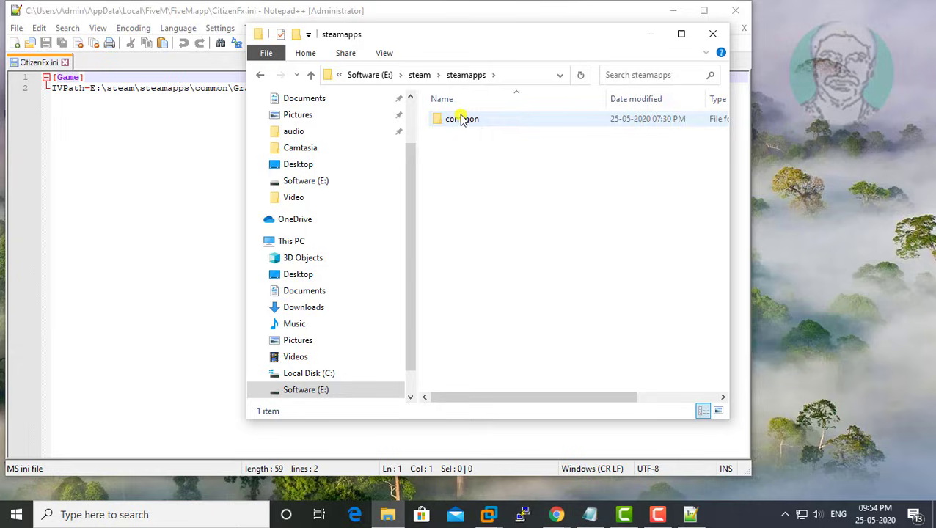
double_click(461, 117)
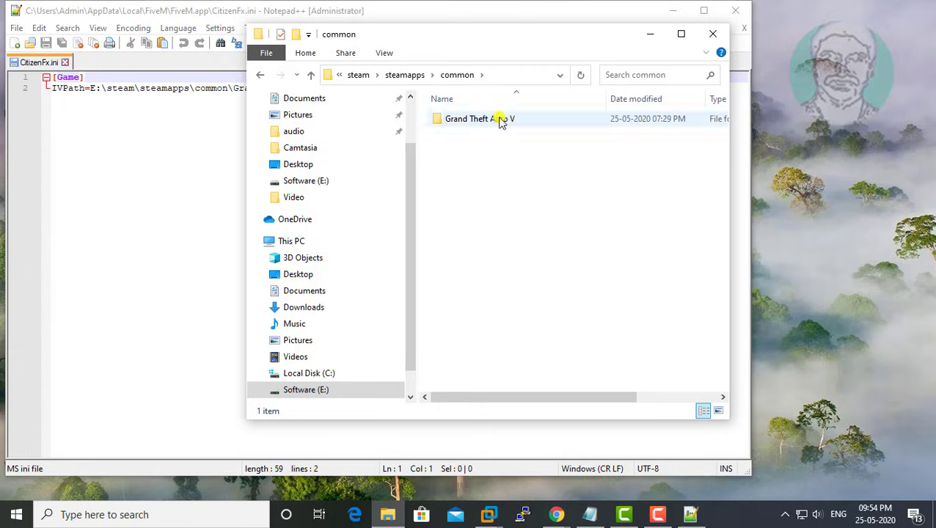
double_click(466, 117)
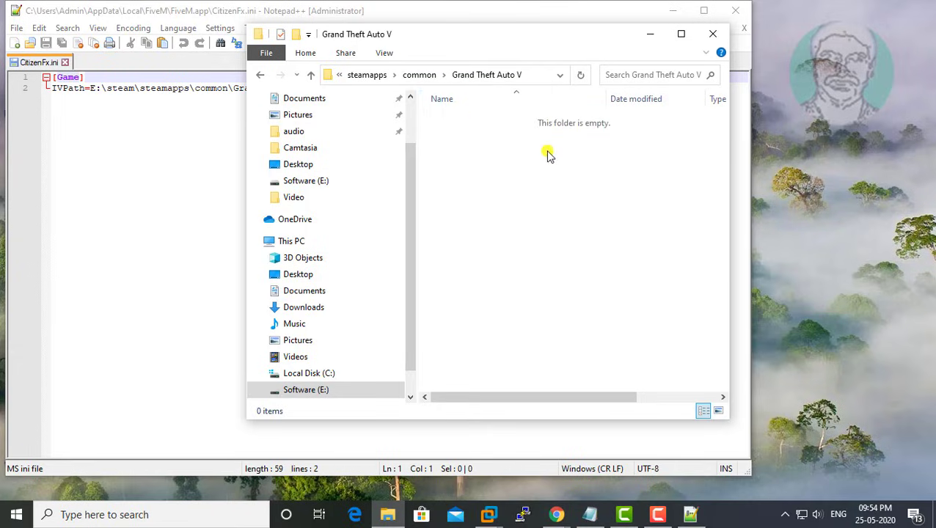
left_click(477, 75)
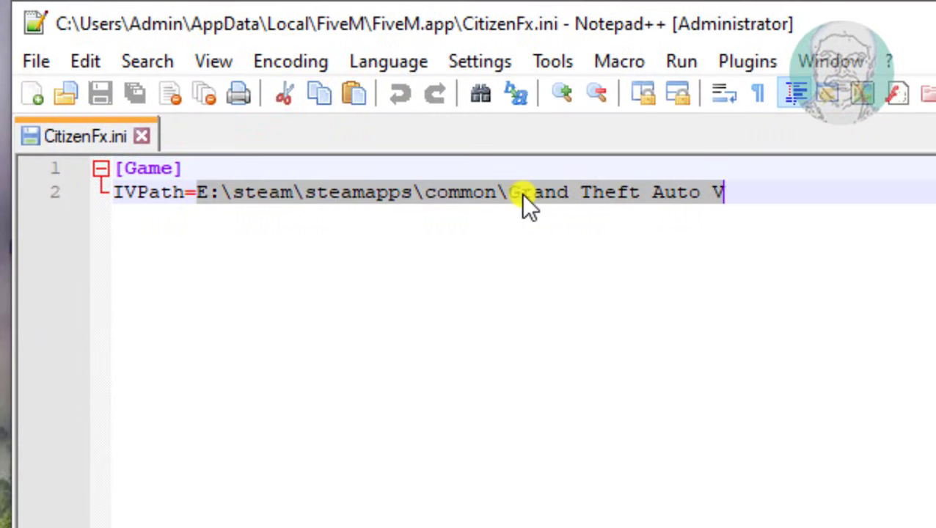
Paste E:\steam\steamapps\common\Grand Theft Auto V as the IVPath value
right_click(521, 192)
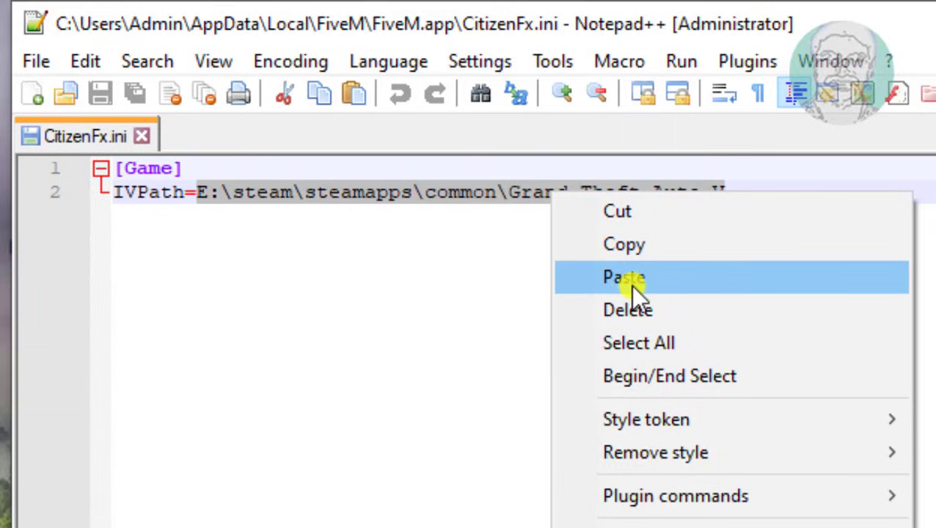
left_click(624, 278)
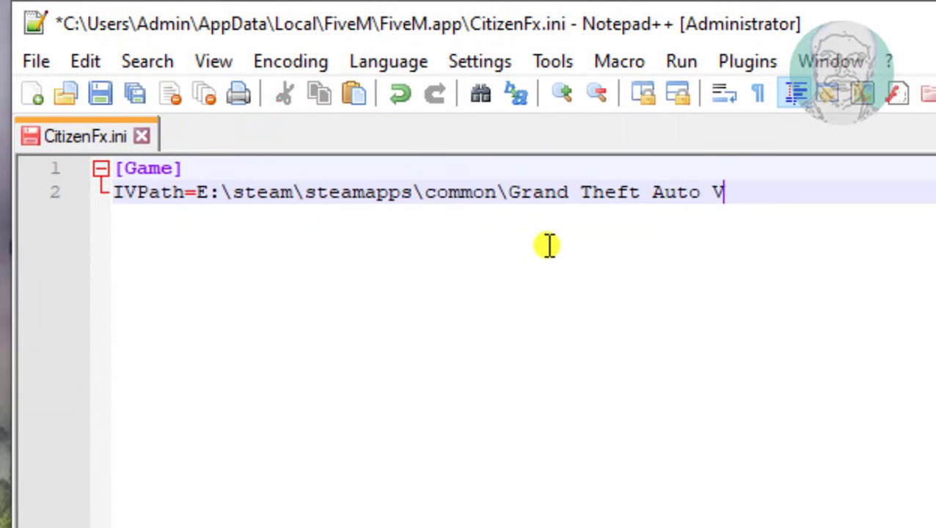
mouse_move(99, 94)
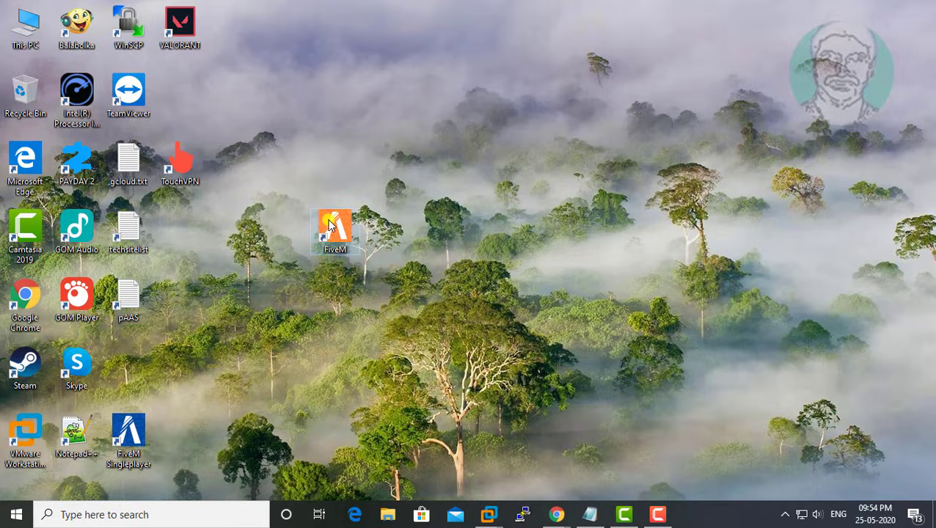
mouse_move(332, 223)
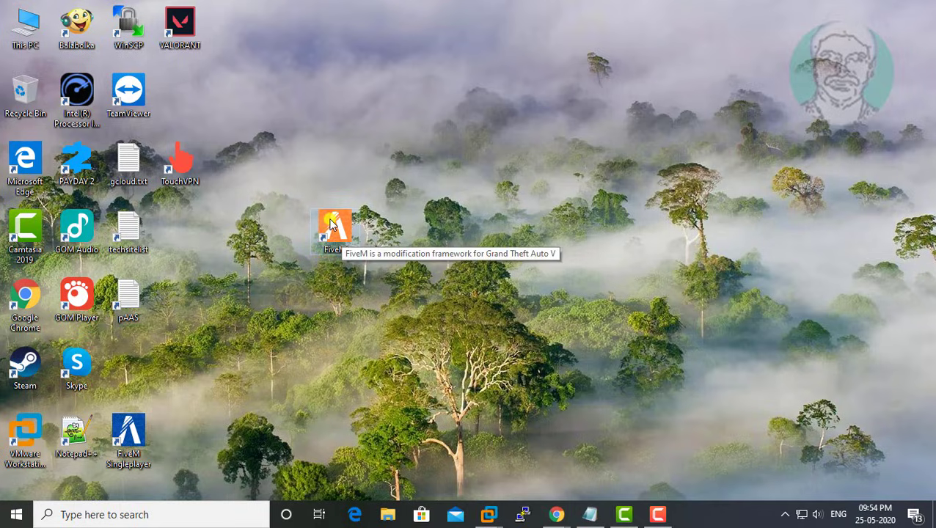